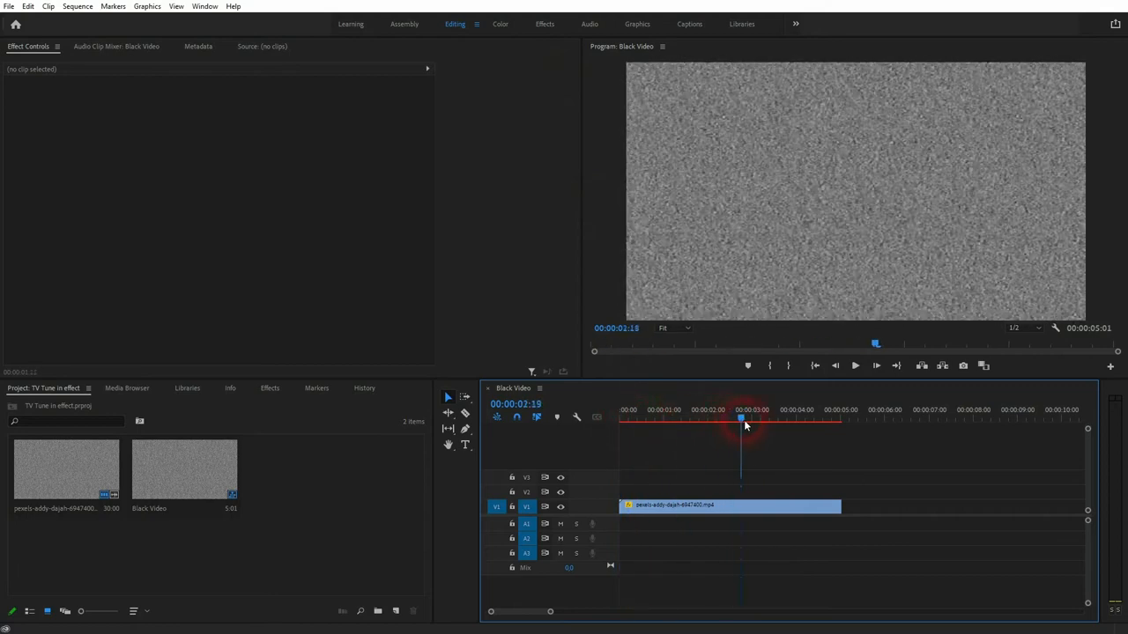
Scrub through the snow clip, select it to load its settings in Effect Controls
left_click(652, 419)
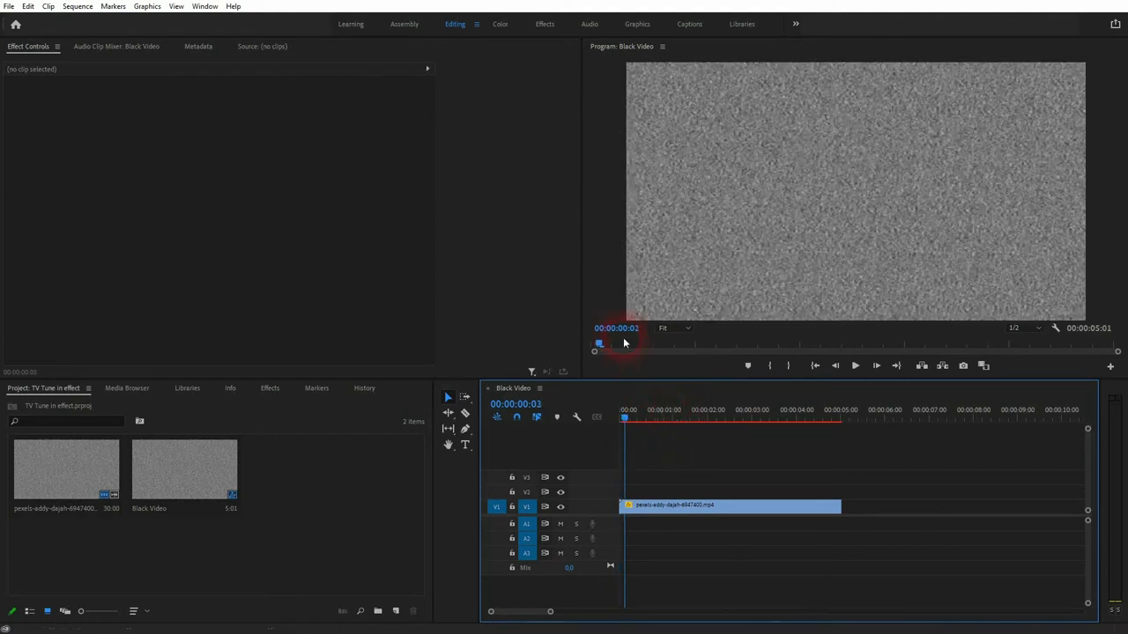
left_click(631, 420)
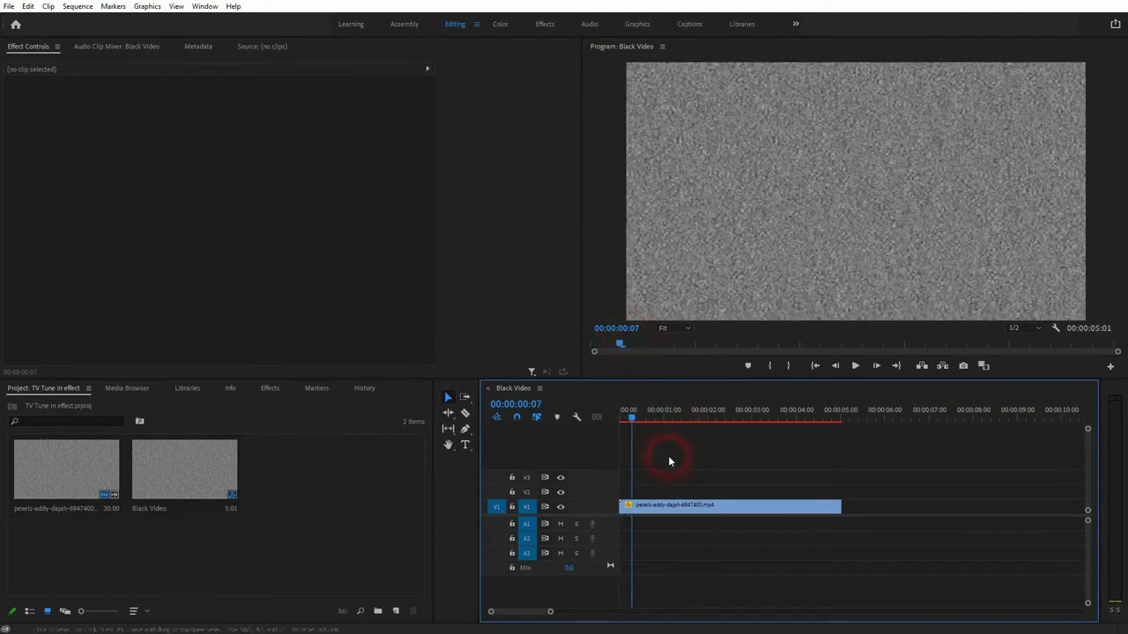
left_click(732, 504)
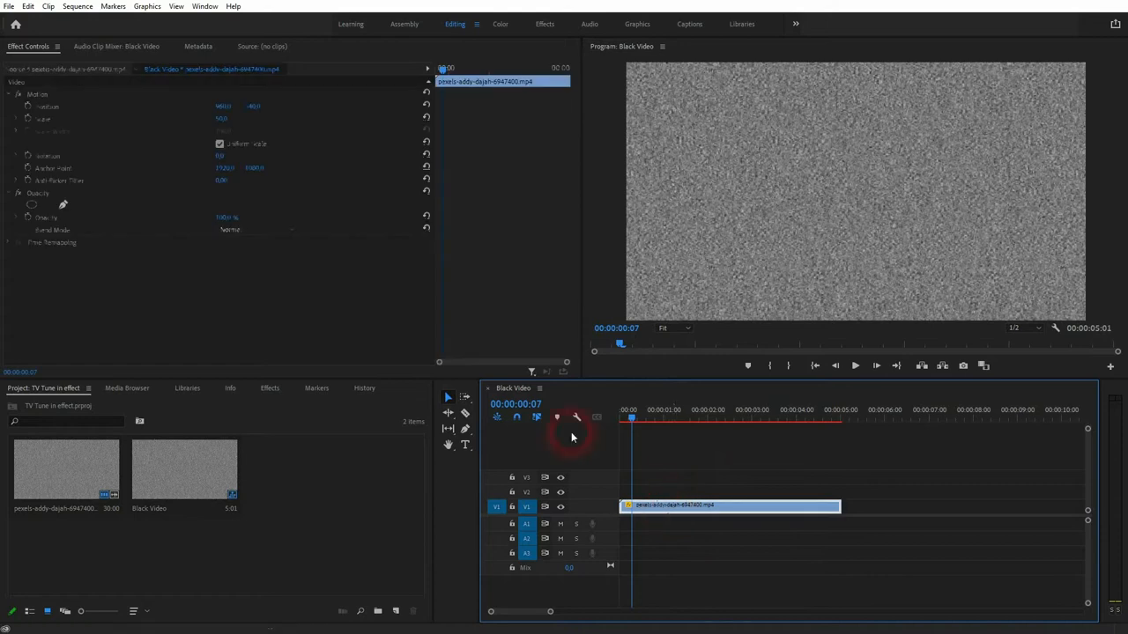
left_click(205, 7)
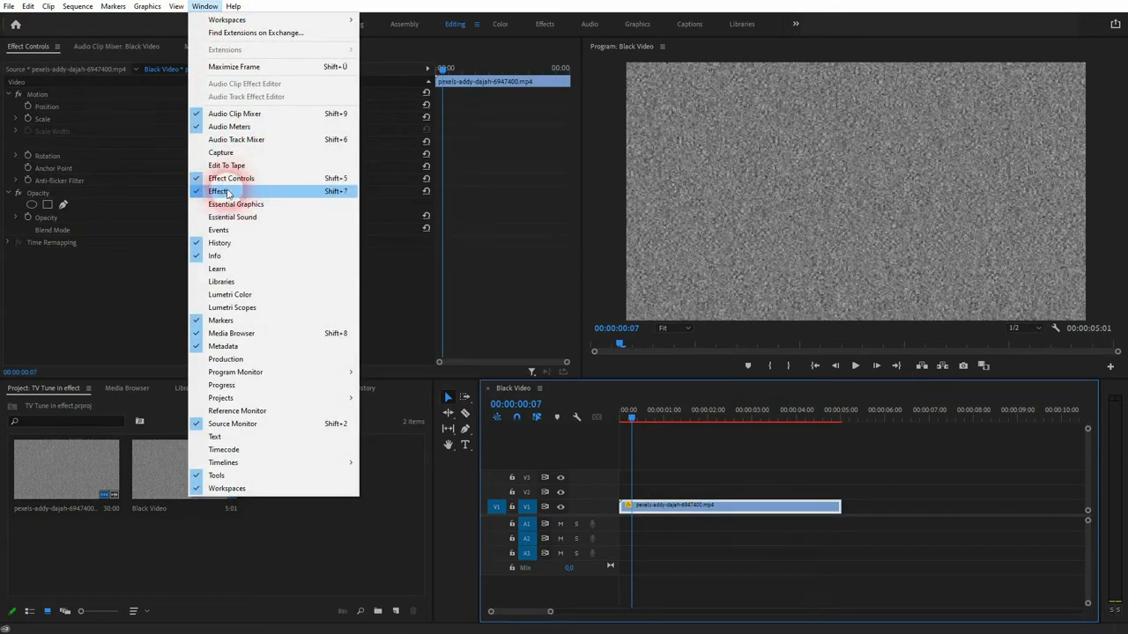
Uncheck Uniform Scale and keyframe Scale Height near 0 so the snow starts as a thin line
left_click(230, 178)
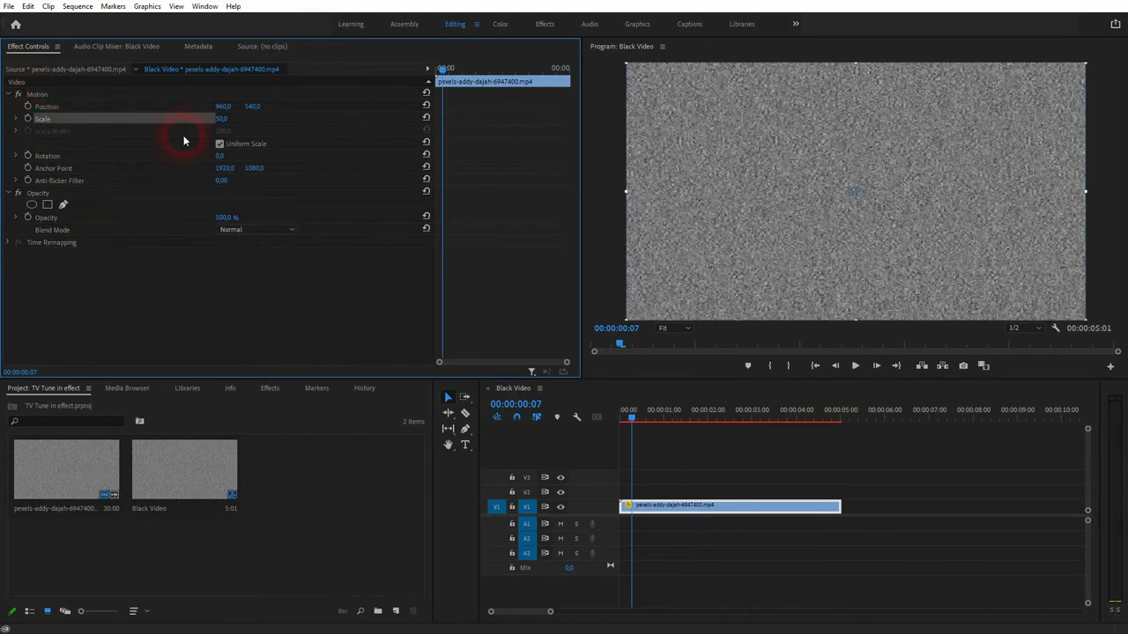
left_click(221, 145)
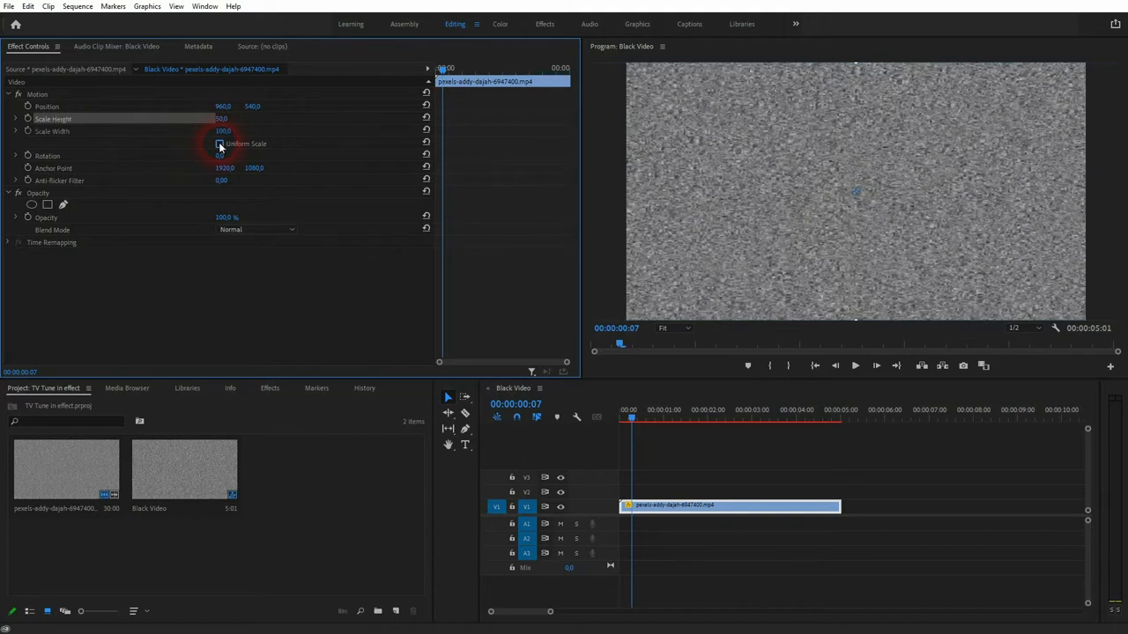
left_click(220, 145)
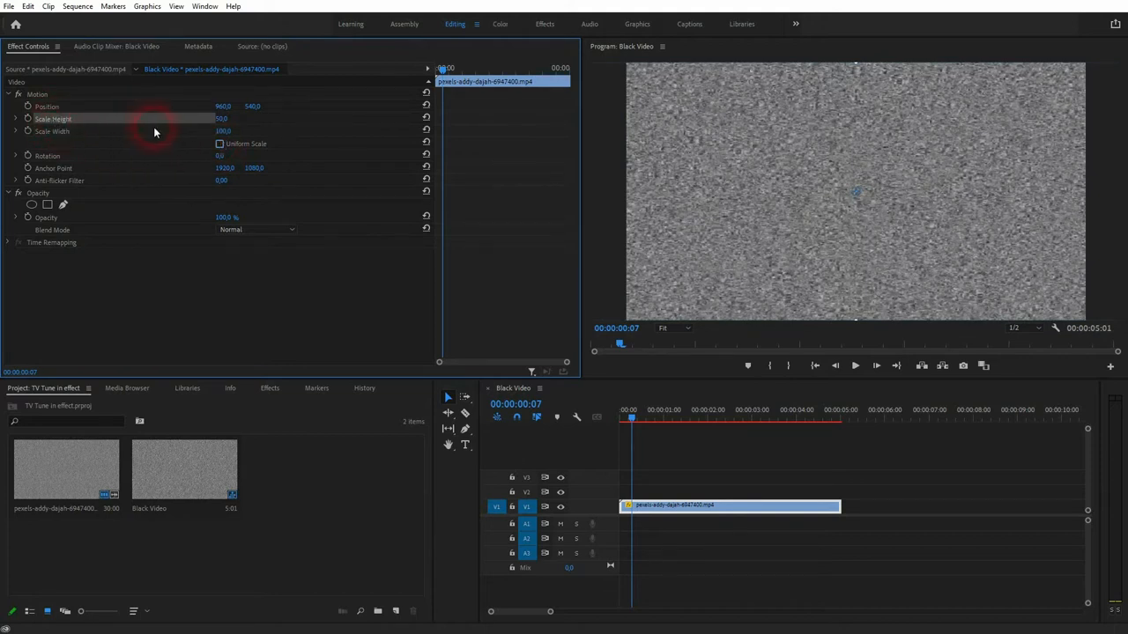
mouse_move(391, 141)
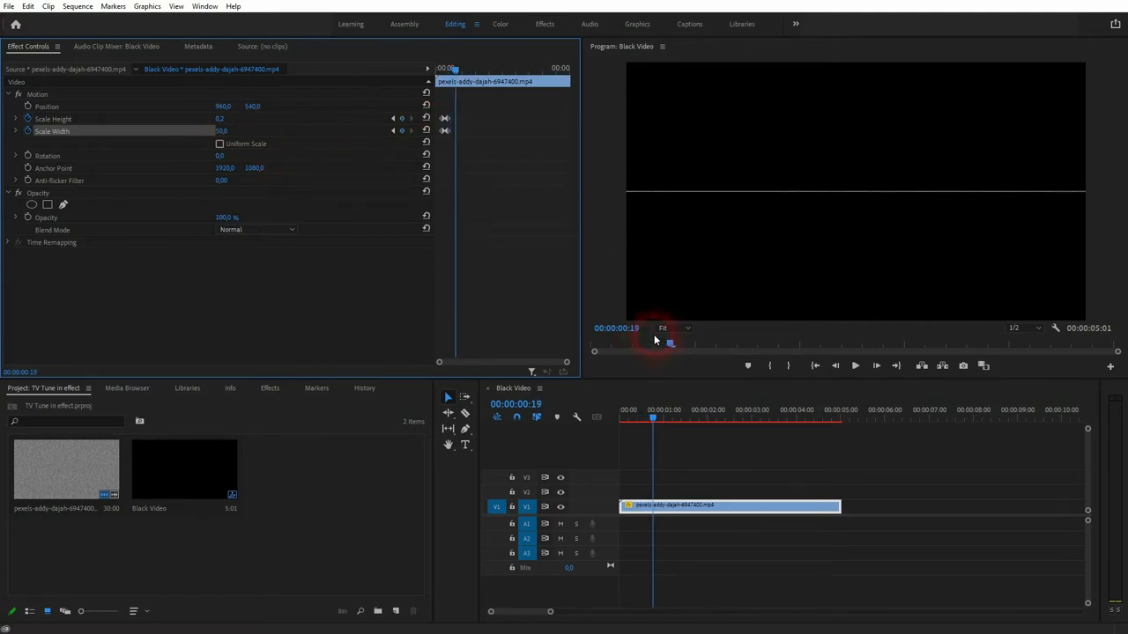
mouse_move(290, 191)
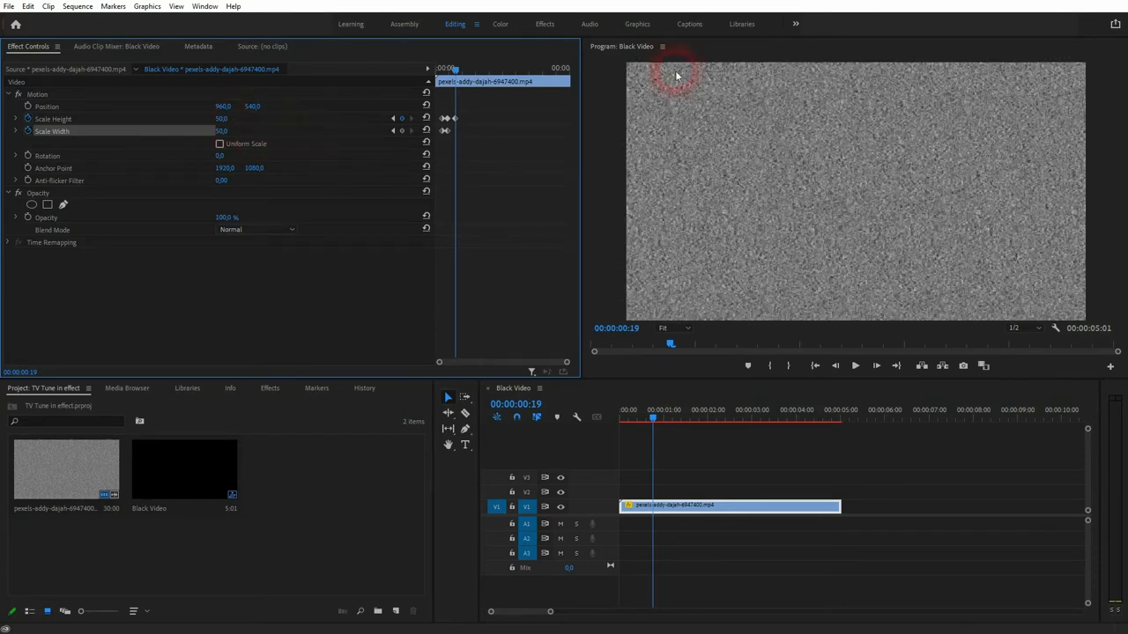
mouse_move(756, 78)
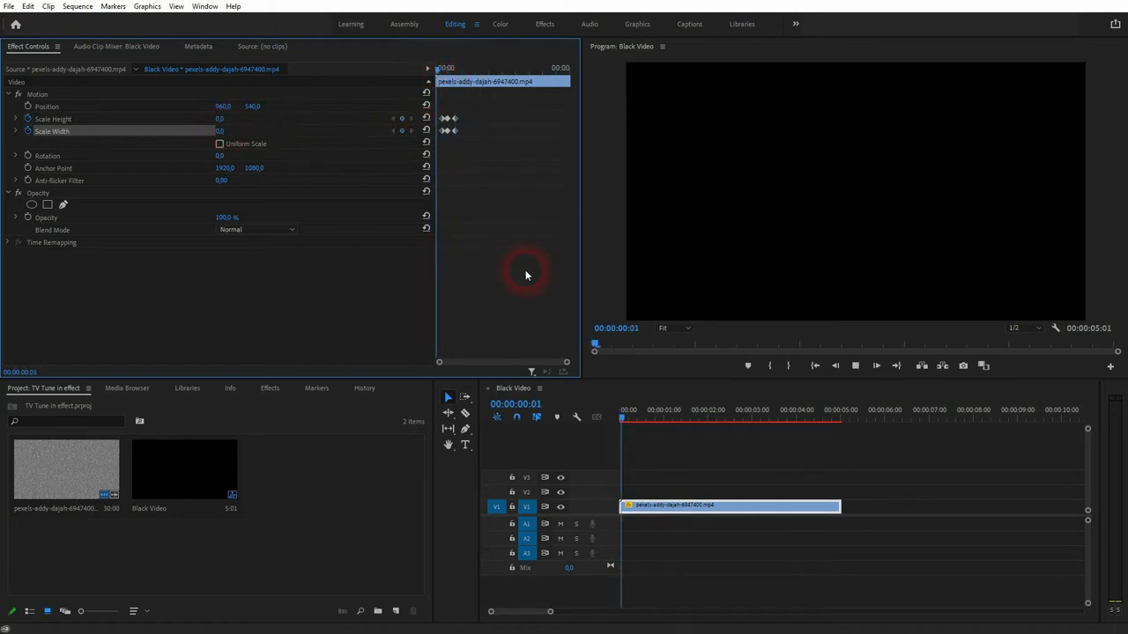
left_click(666, 409)
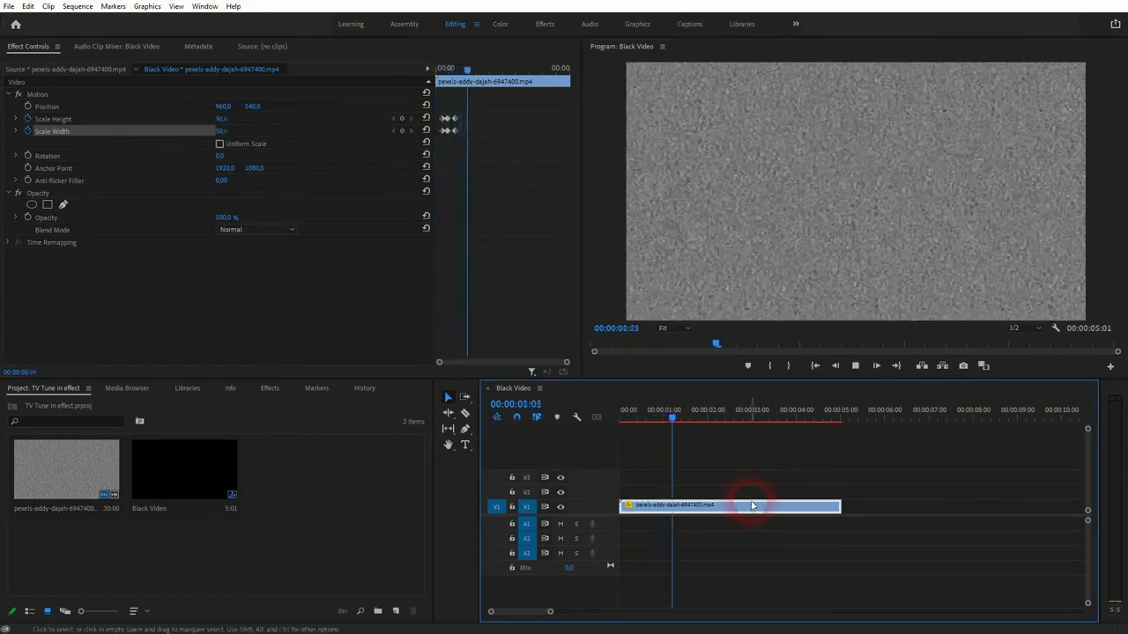
Move the playhead about 15 frames in where the scale keyframes widen the snow band
left_click(655, 419)
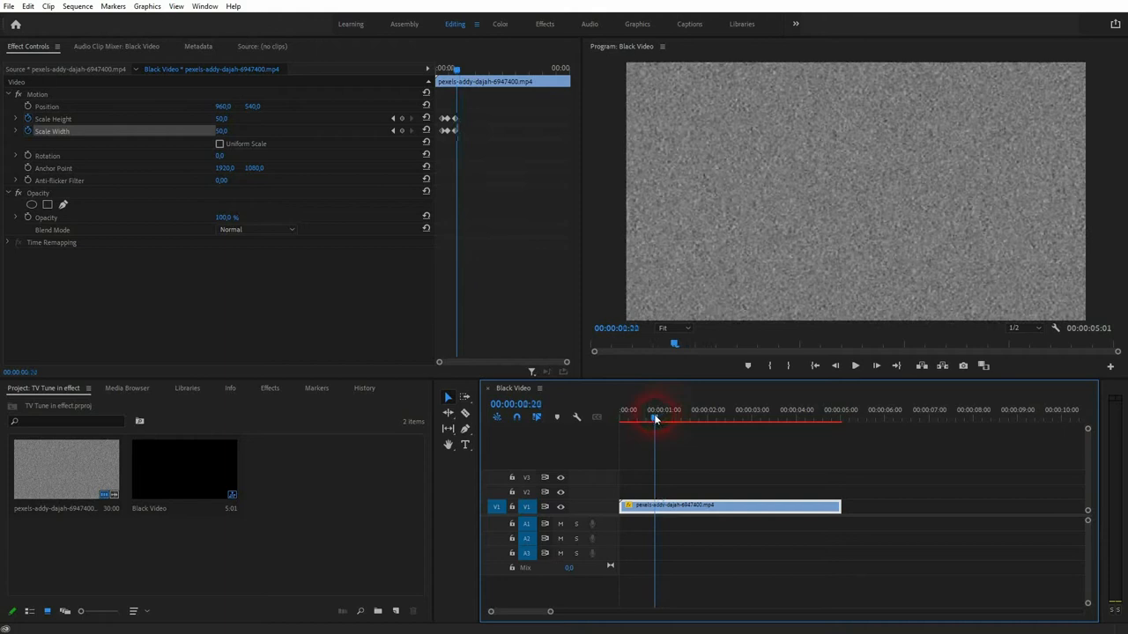
left_click(643, 420)
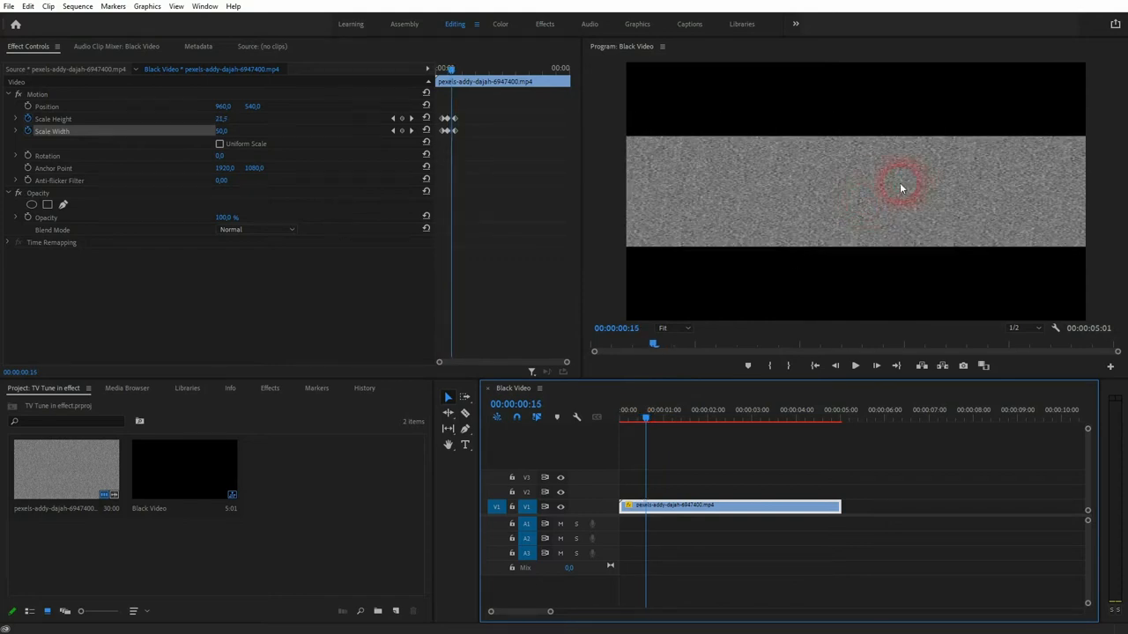
mouse_move(828, 208)
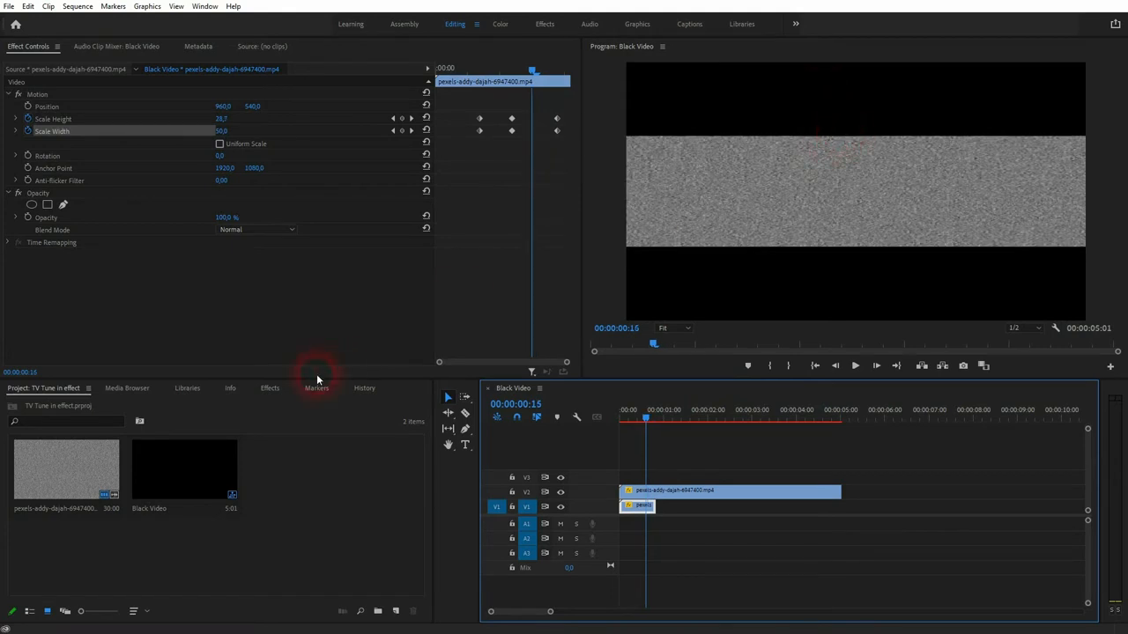
Apply Fast Blur to the short lower clip with Blurriness 200.0 for a soft glow
left_click(270, 388)
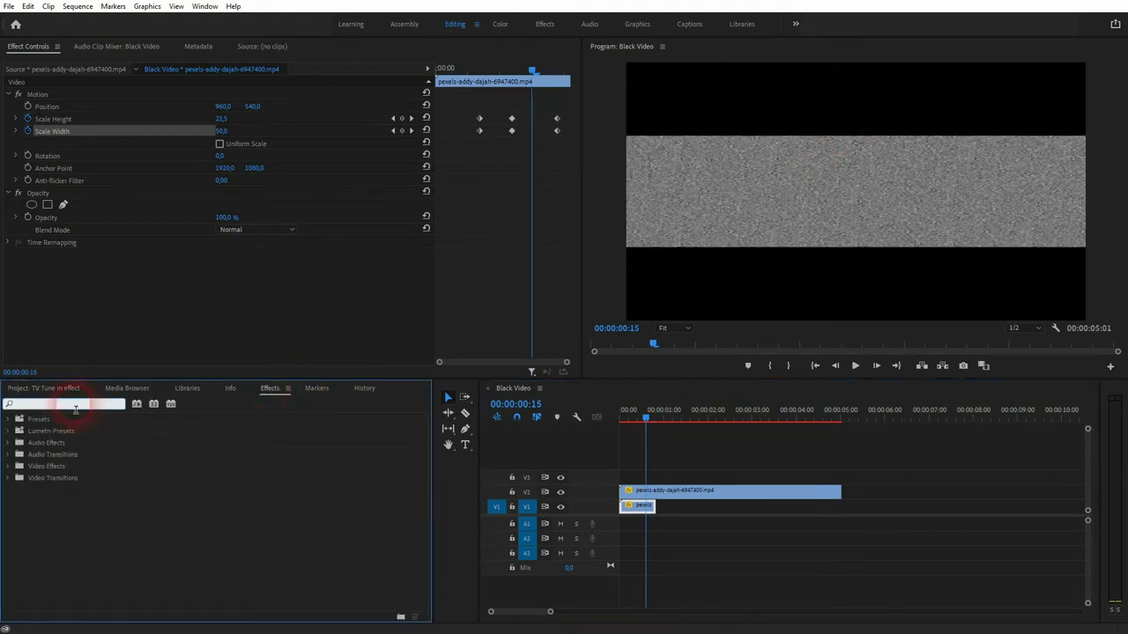
type("fast blur")
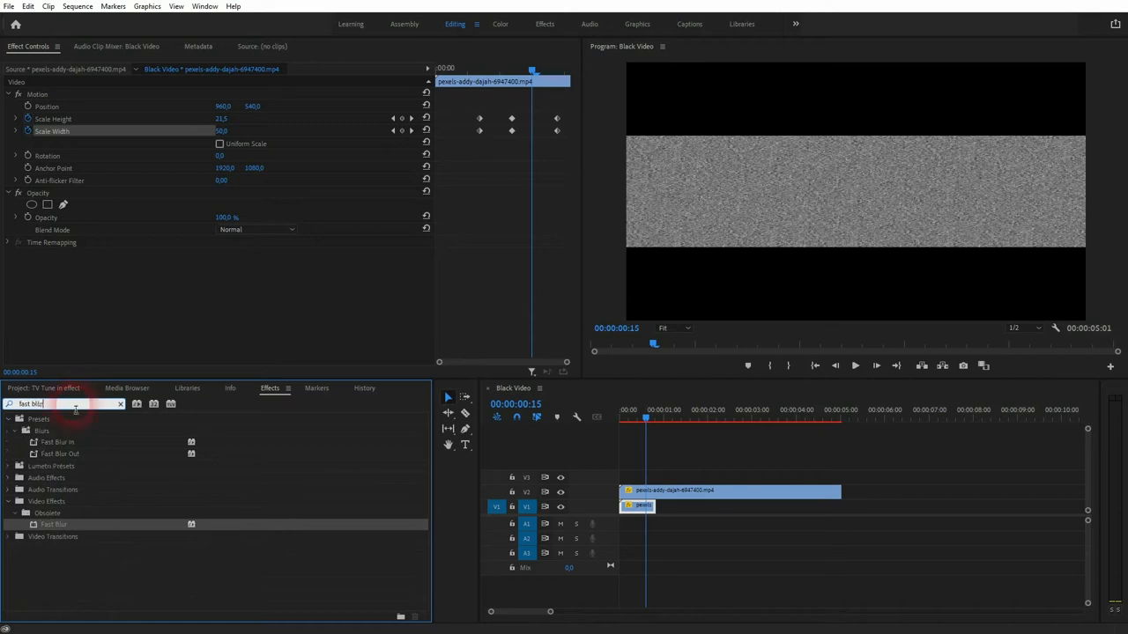
left_click_drag(53, 525, 648, 508)
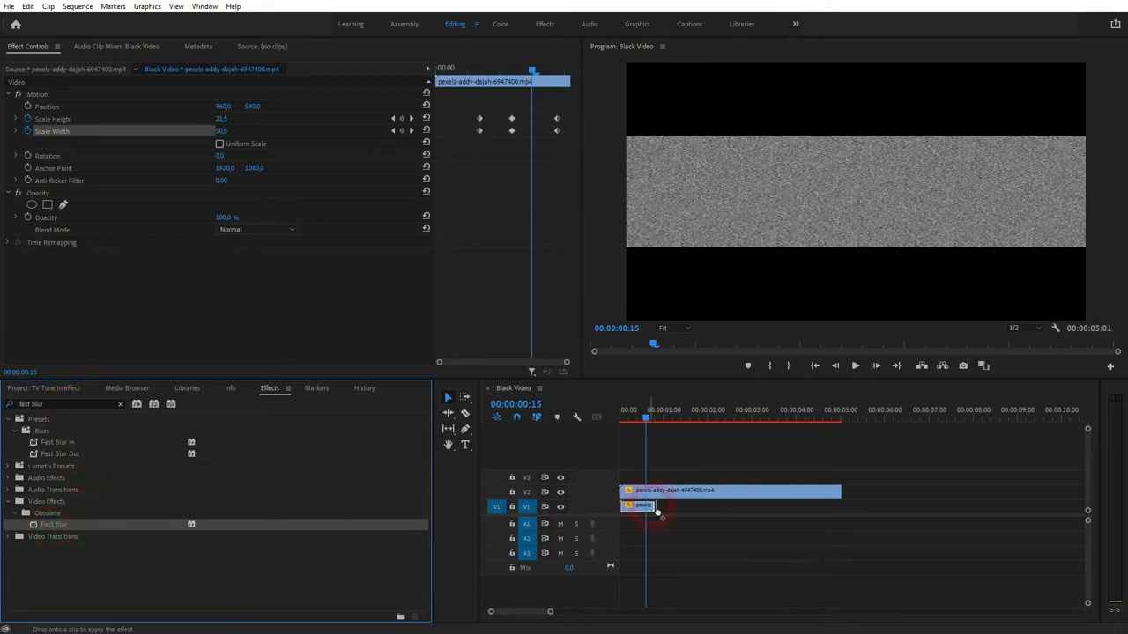
left_click_drag(53, 525, 645, 504)
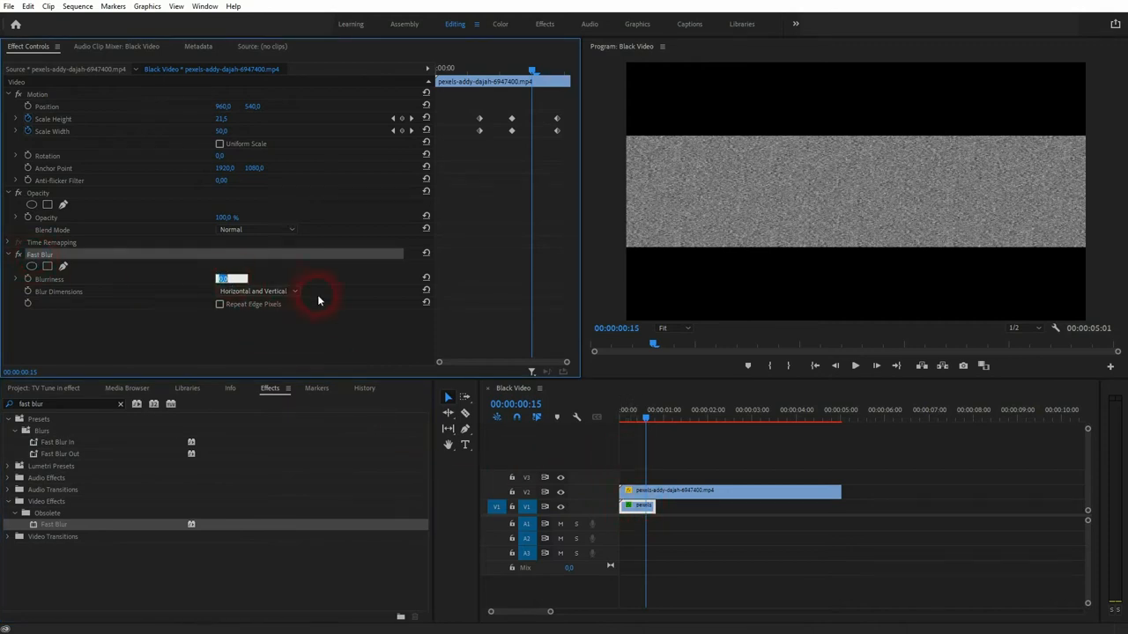
type("200.0")
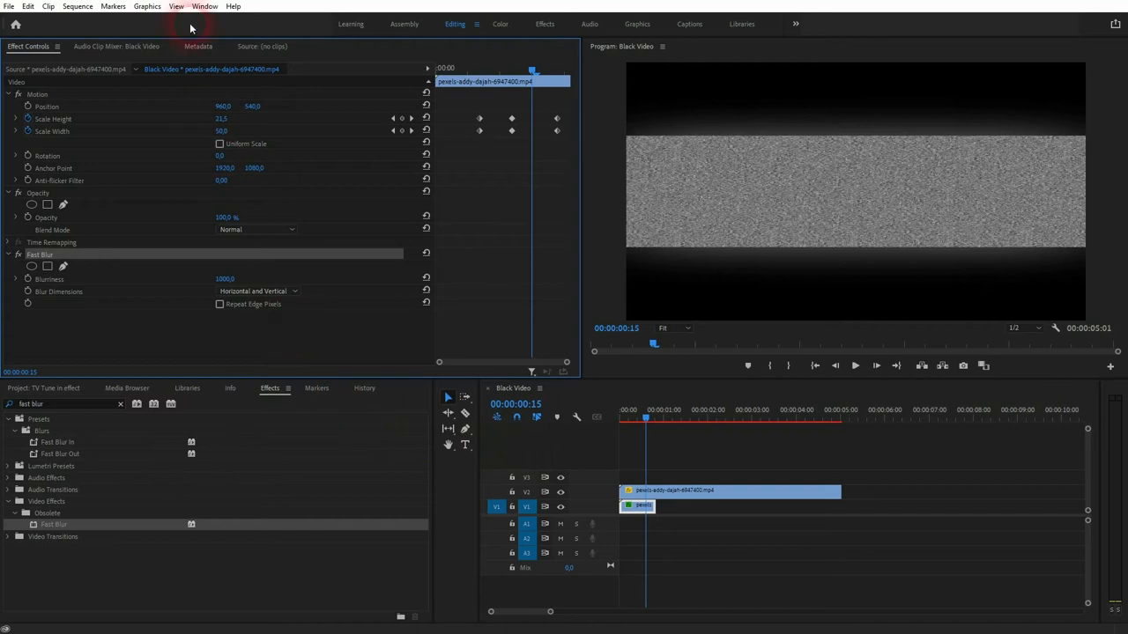
Show the Lumetri Color panel and raise Exposure to brighten the blurred snow
left_click(204, 7)
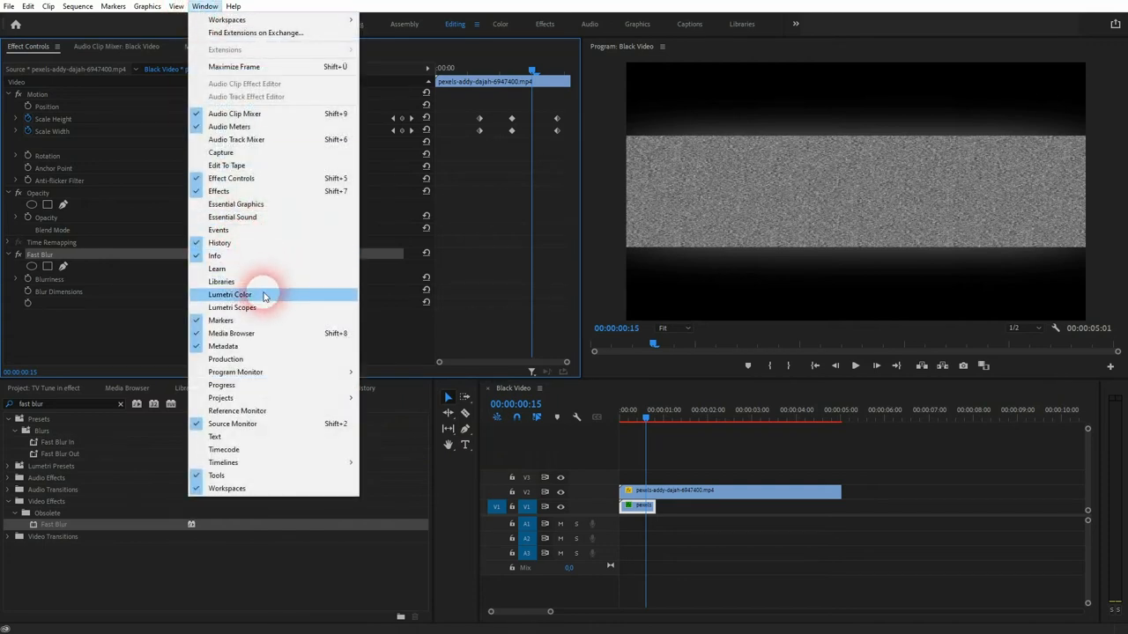
left_click(229, 295)
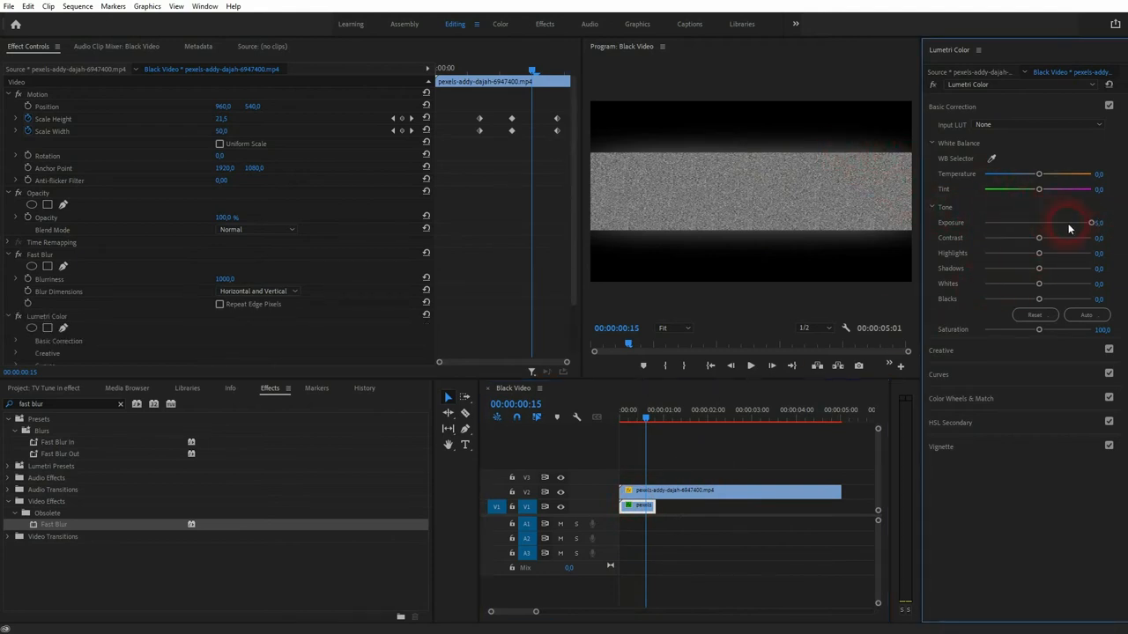
left_click_drag(1037, 222, 1060, 222)
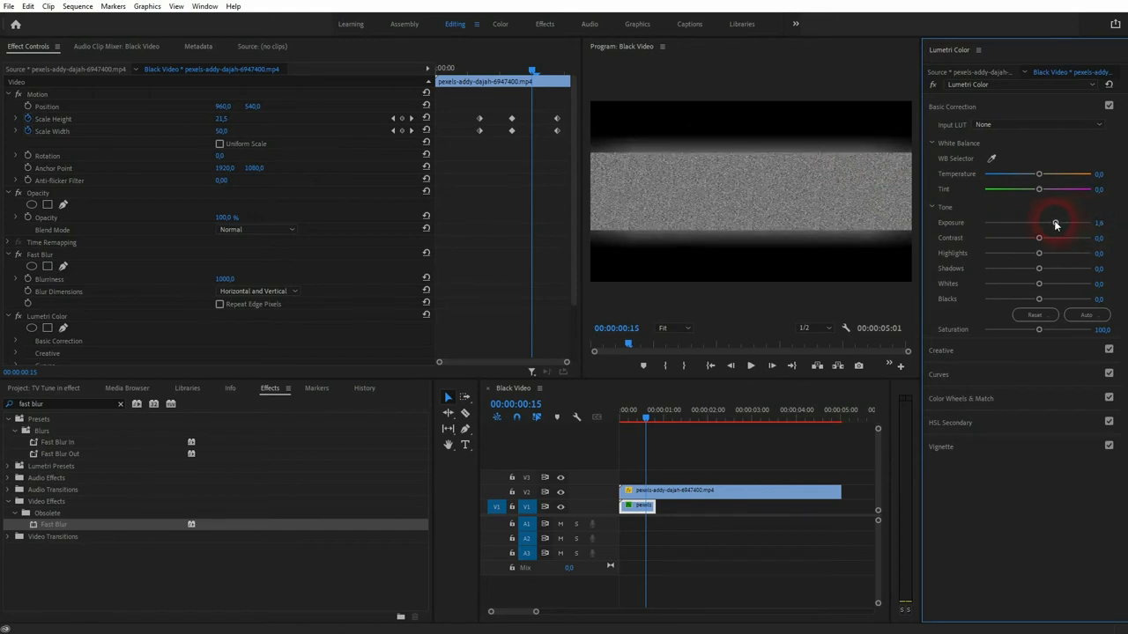
left_click_drag(1057, 222, 1054, 222)
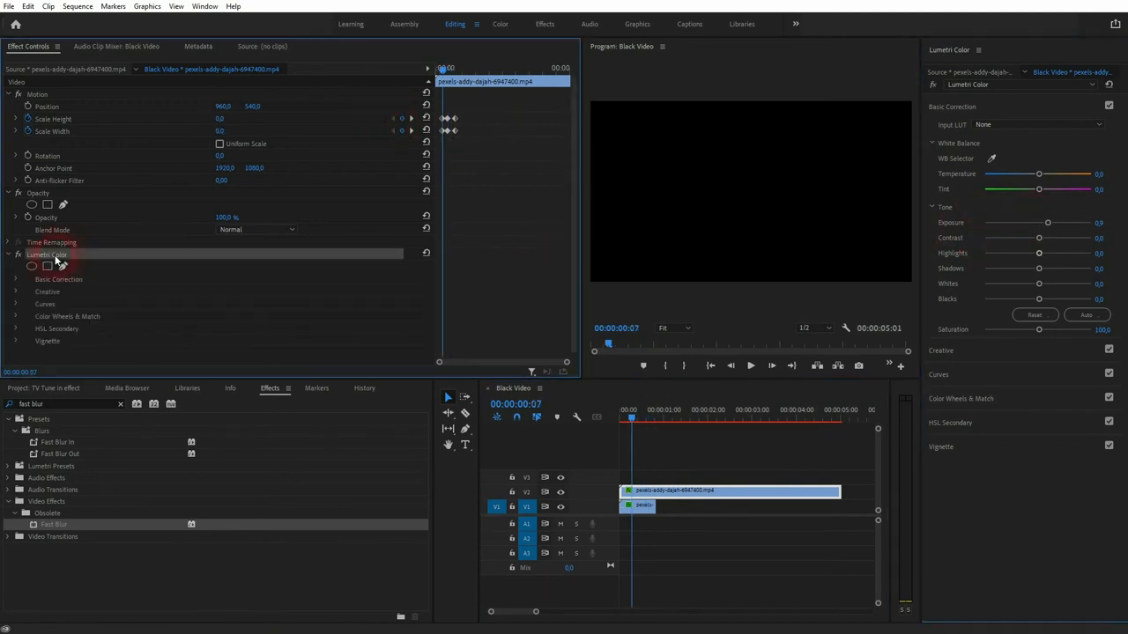
Keyframe the Lumetri Exposure so the full snow screen is brightened at frame 19
left_click(60, 279)
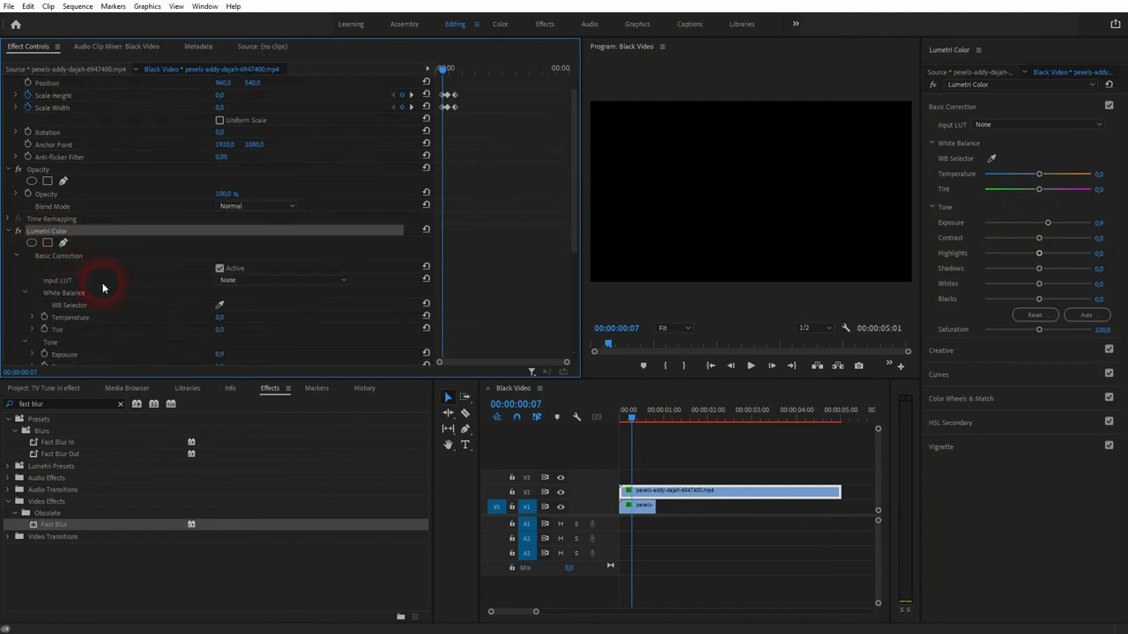
scroll("down", 3)
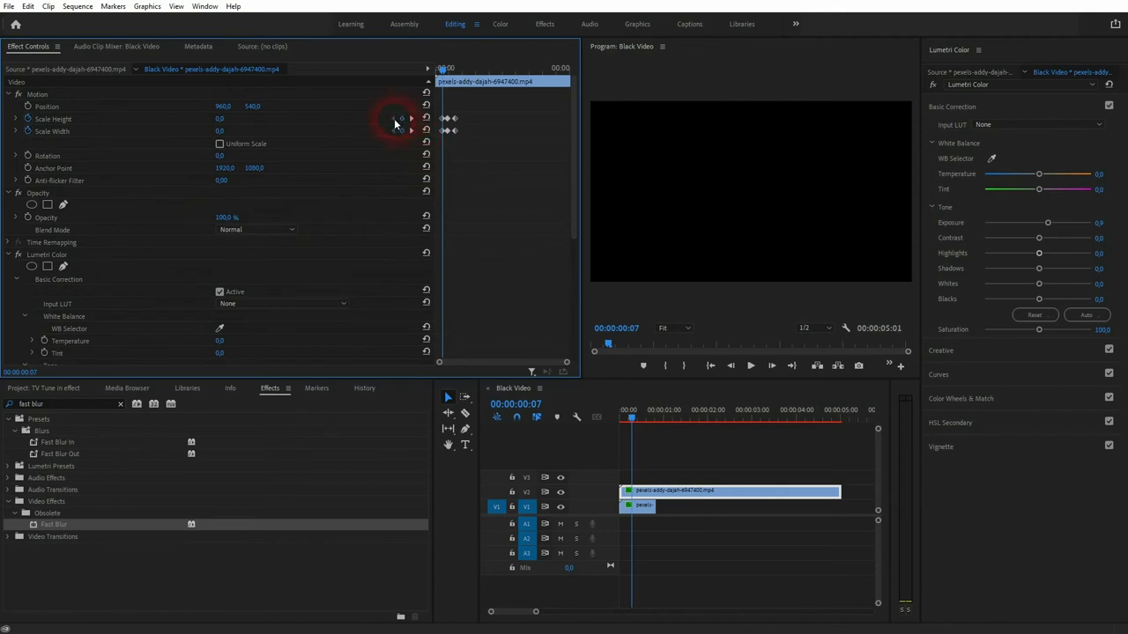
scroll("down", 3)
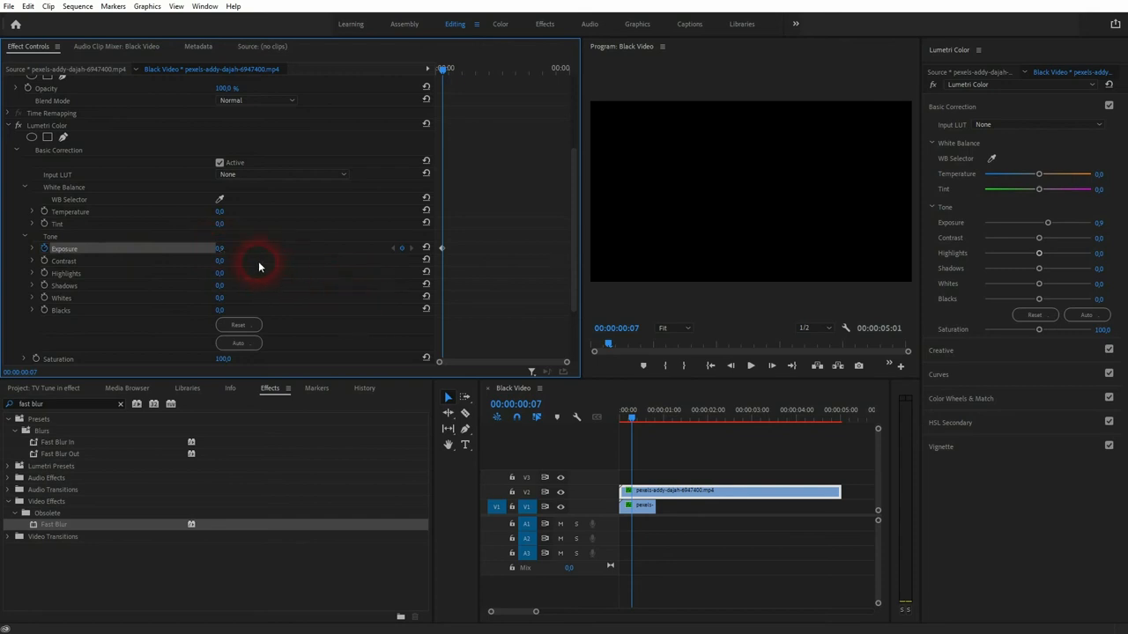
mouse_move(1047, 222)
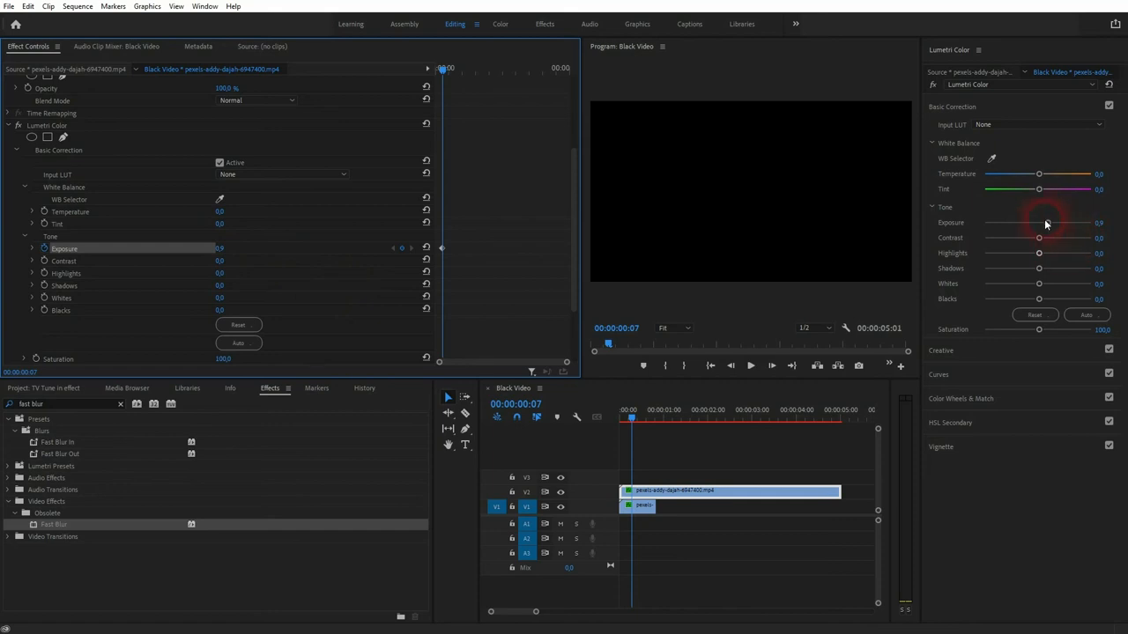
left_click_drag(1047, 222, 1066, 222)
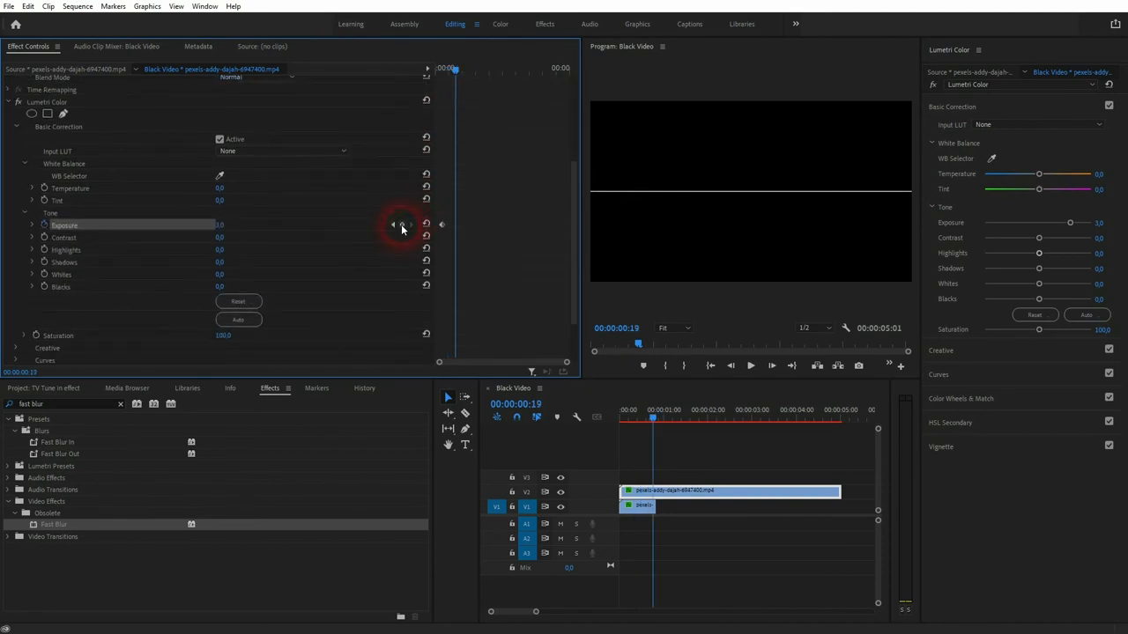
double_click(219, 225)
type("0")
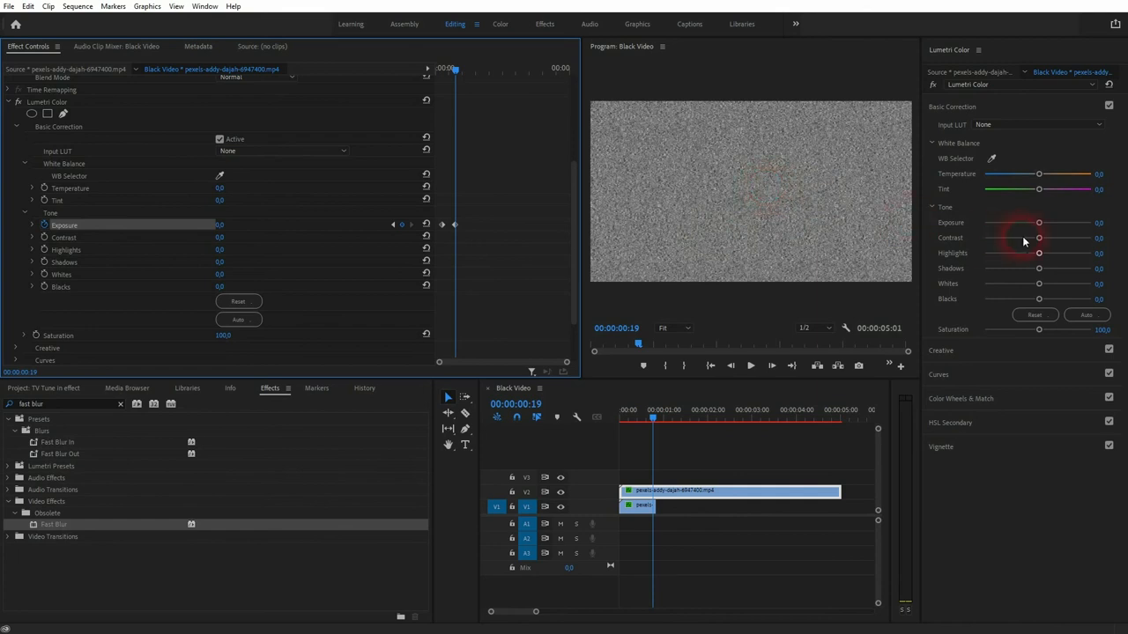
left_click_drag(1038, 222, 1045, 222)
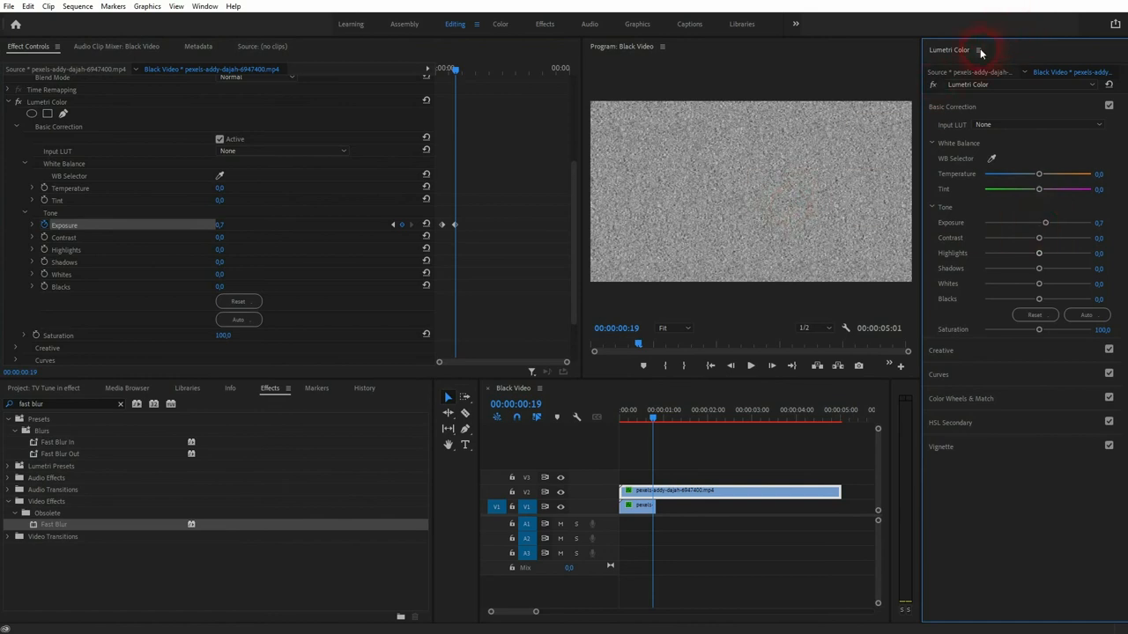
Close the Lumetri Color panel and scrub from the start to one second to check the turn-on
left_click(980, 49)
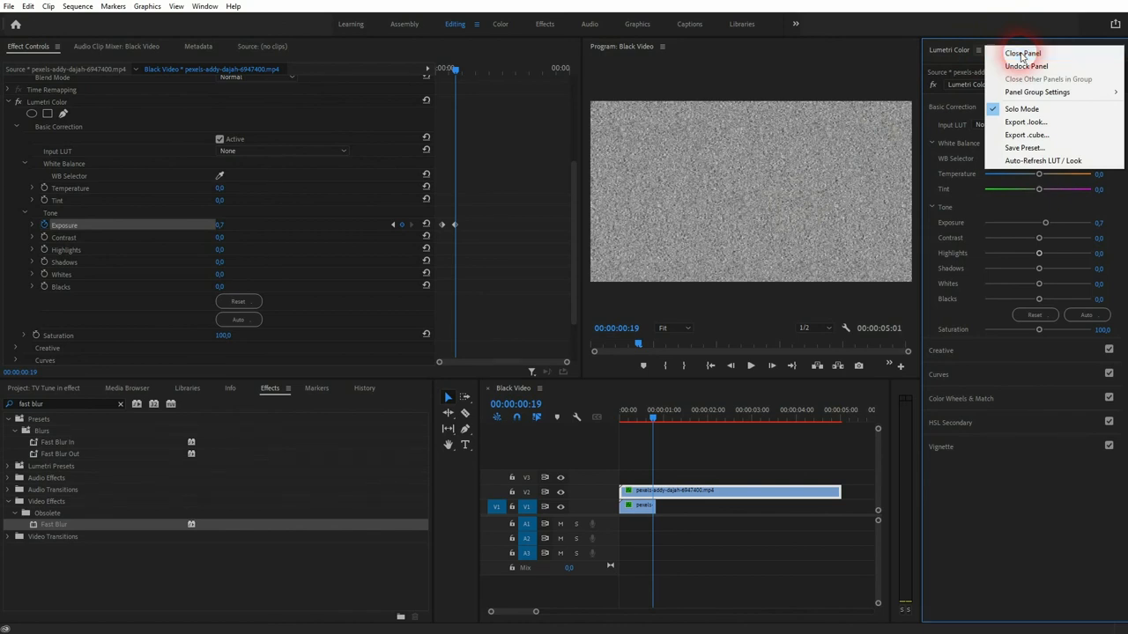
left_click(1022, 53)
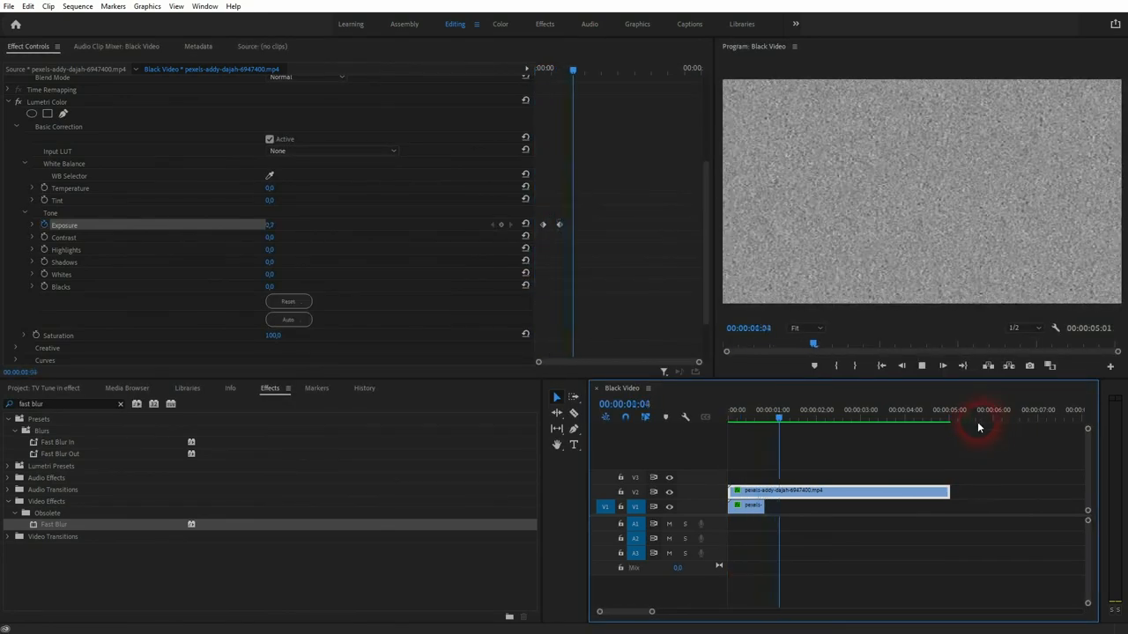
left_click(814, 408)
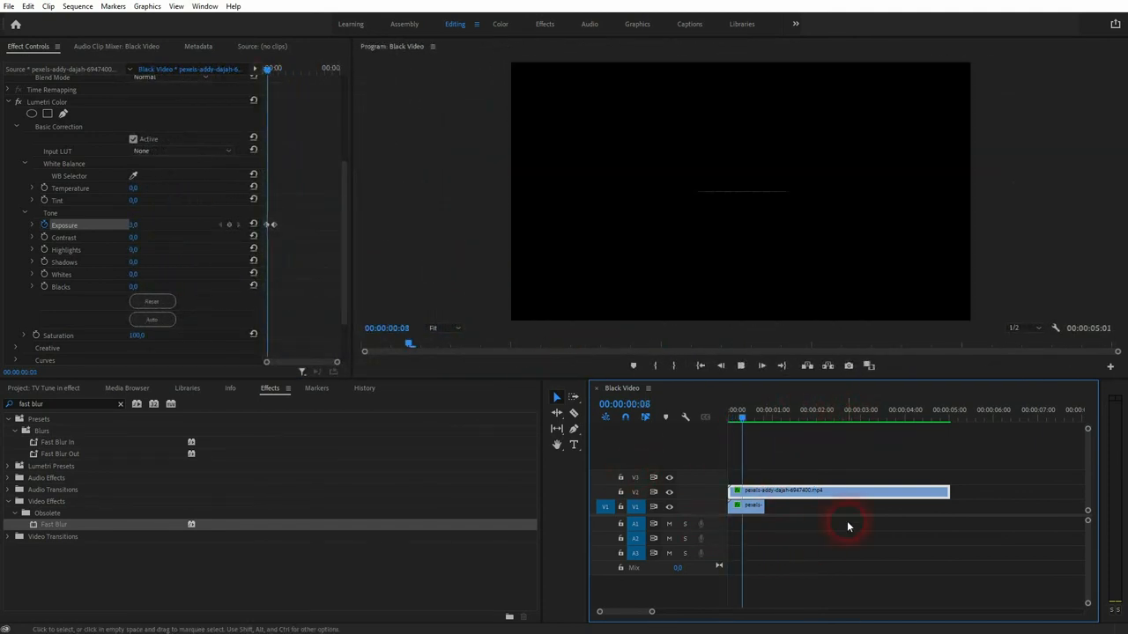
left_click(772, 409)
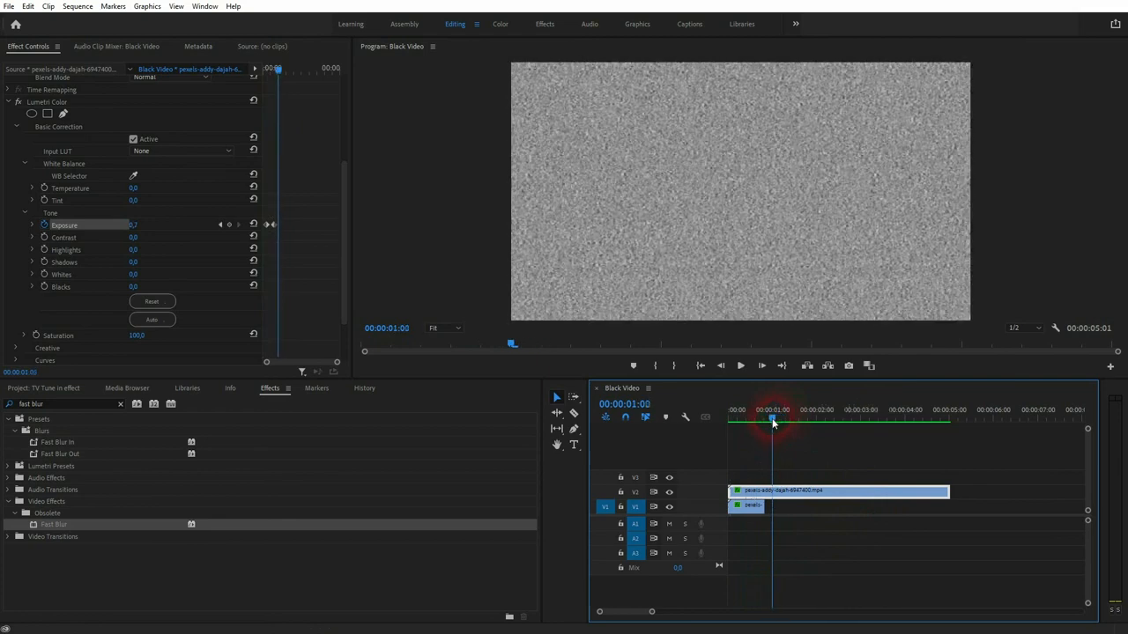